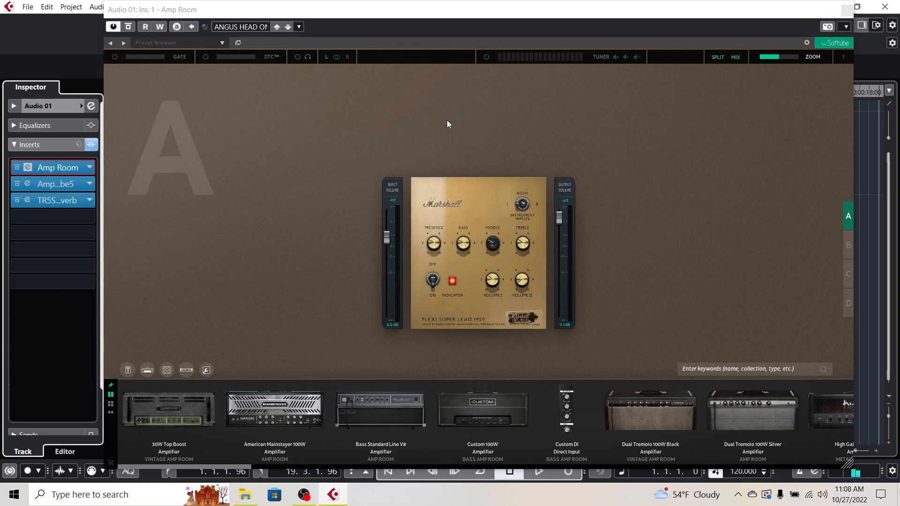
mouse_move(485, 172)
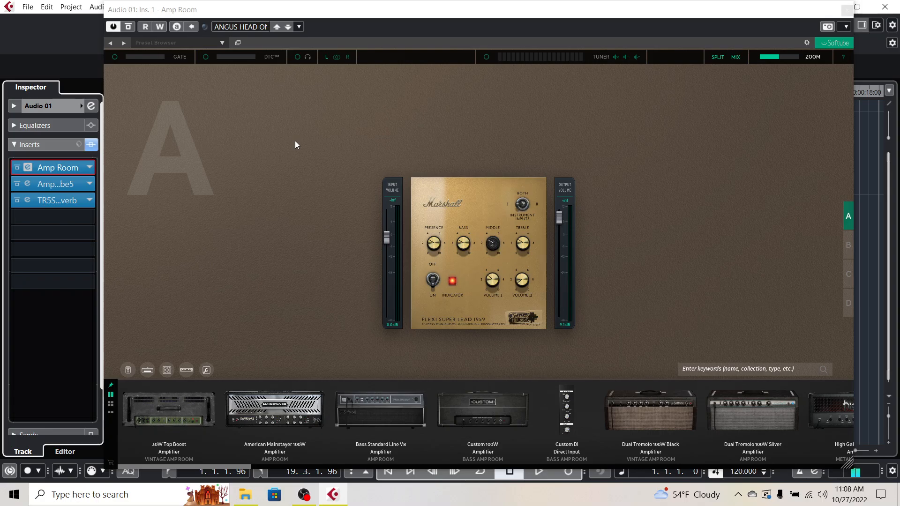
mouse_move(326, 133)
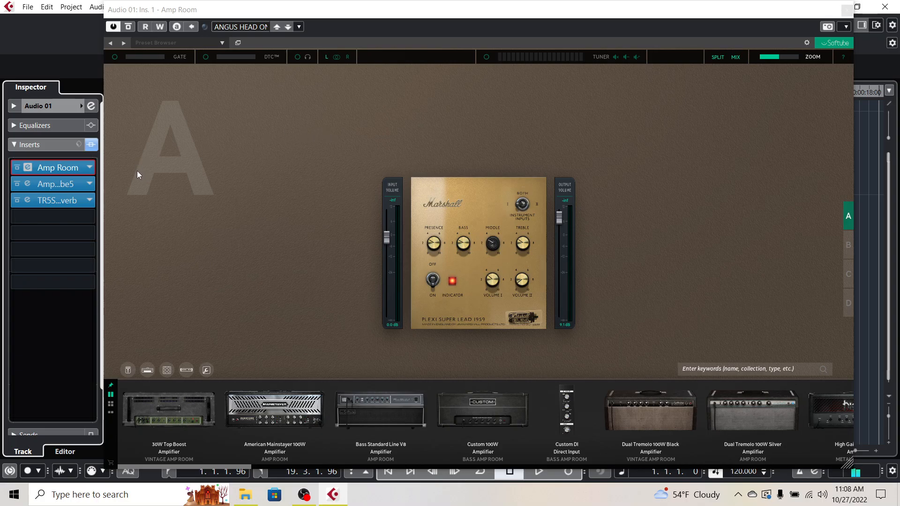
mouse_move(171, 174)
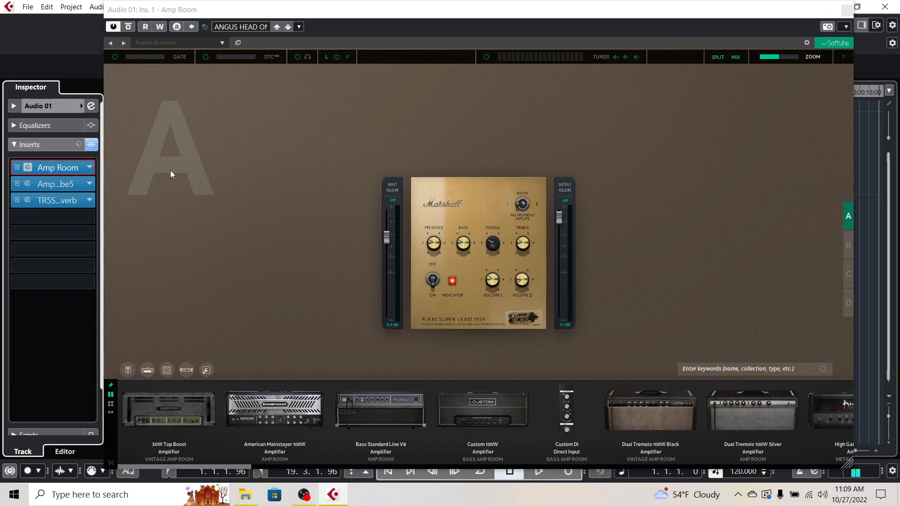
mouse_move(212, 171)
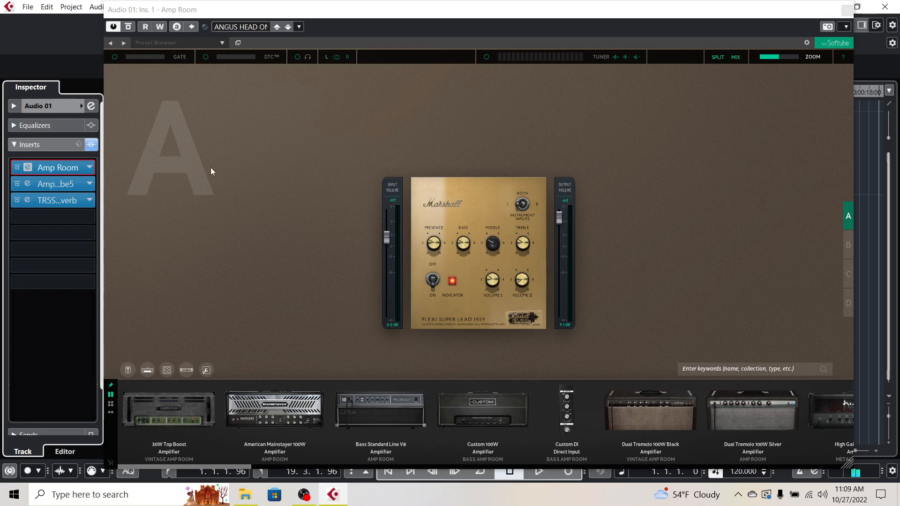
mouse_move(57, 168)
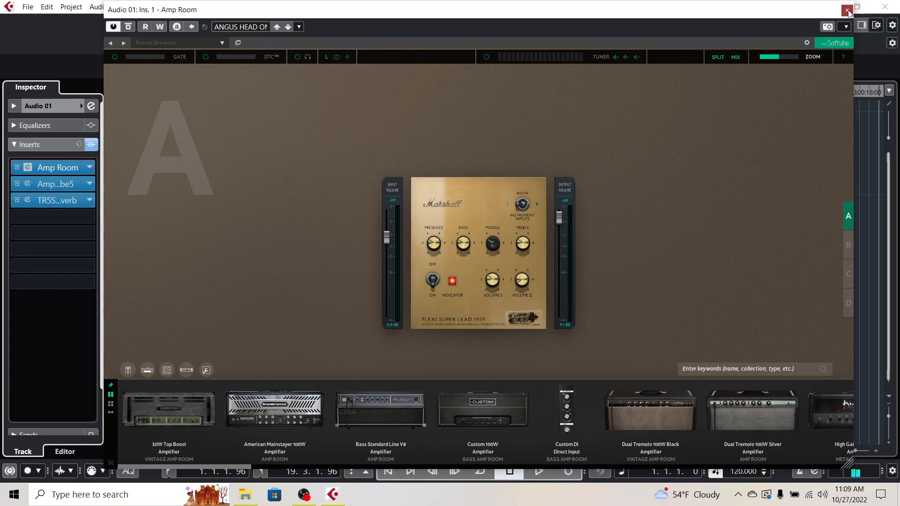
Step: Close the Softube Amp Room editor showing the Plexi Super Lead 1959 head
click(847, 9)
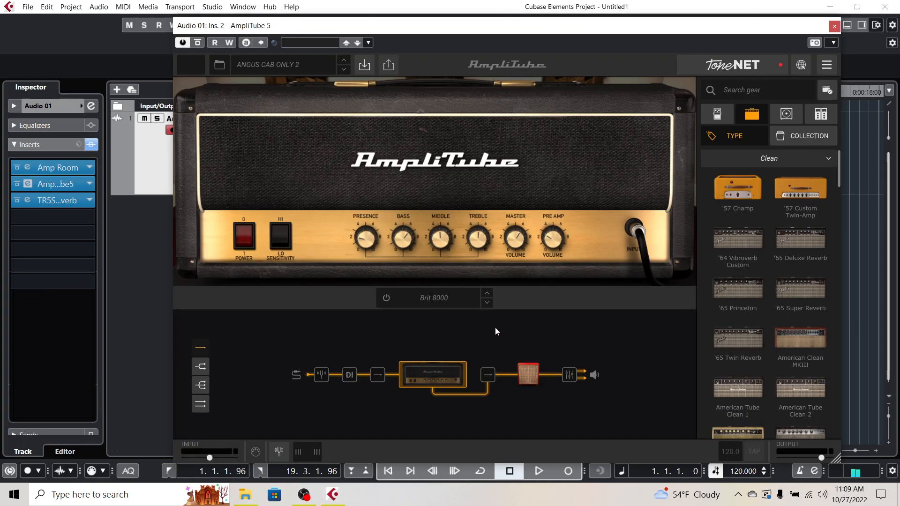
mouse_move(531, 266)
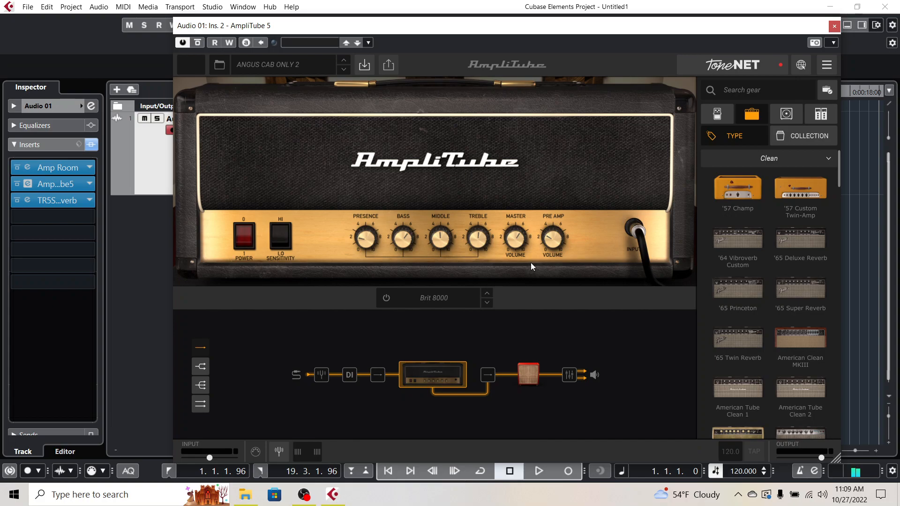
mouse_move(475, 122)
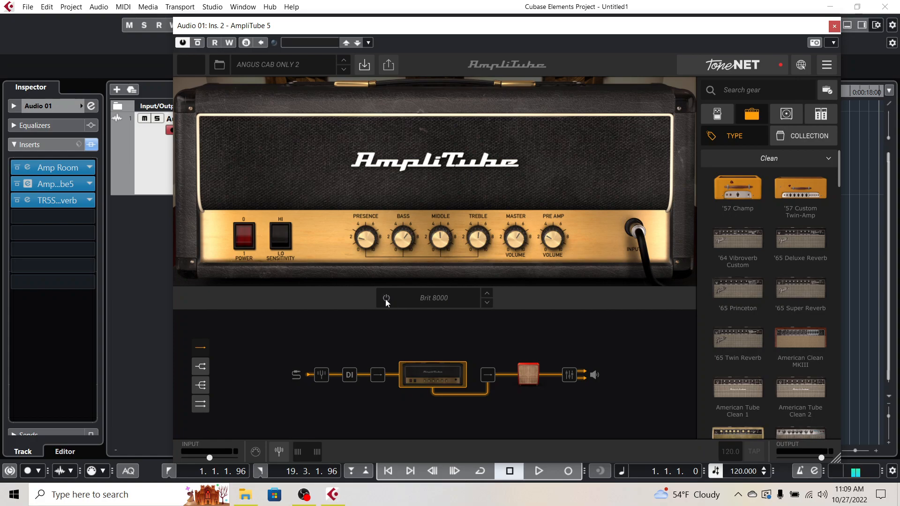
click(243, 237)
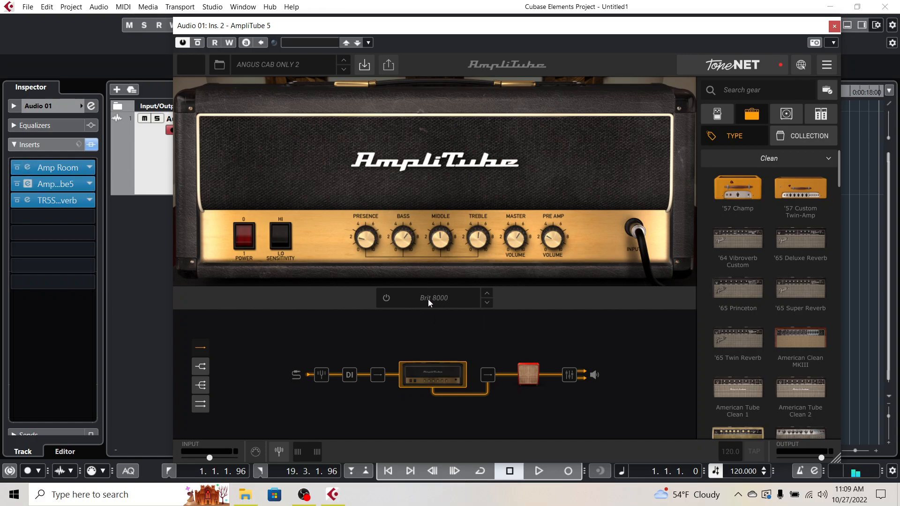
mouse_move(554, 342)
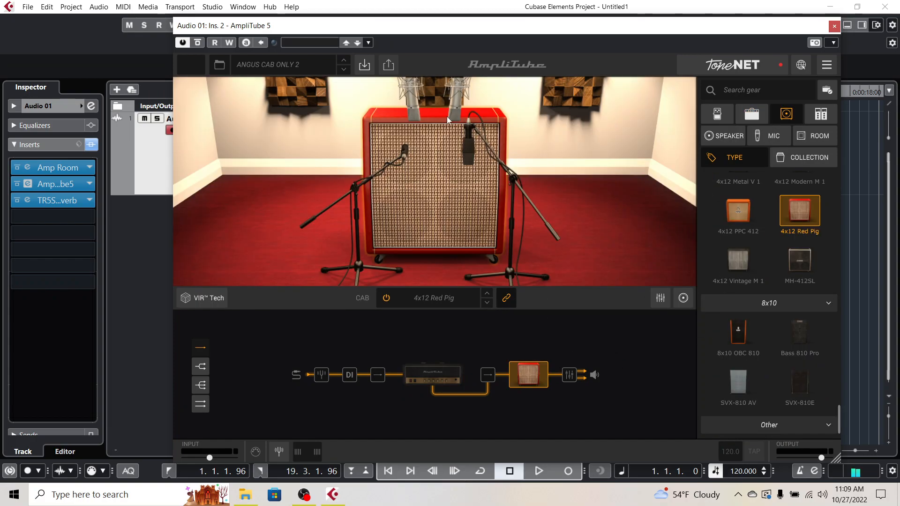
mouse_move(462, 112)
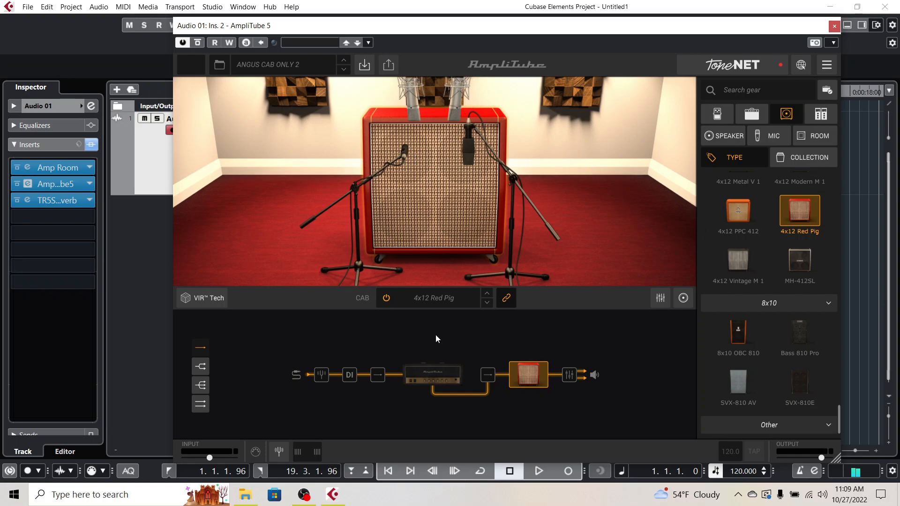
mouse_move(451, 287)
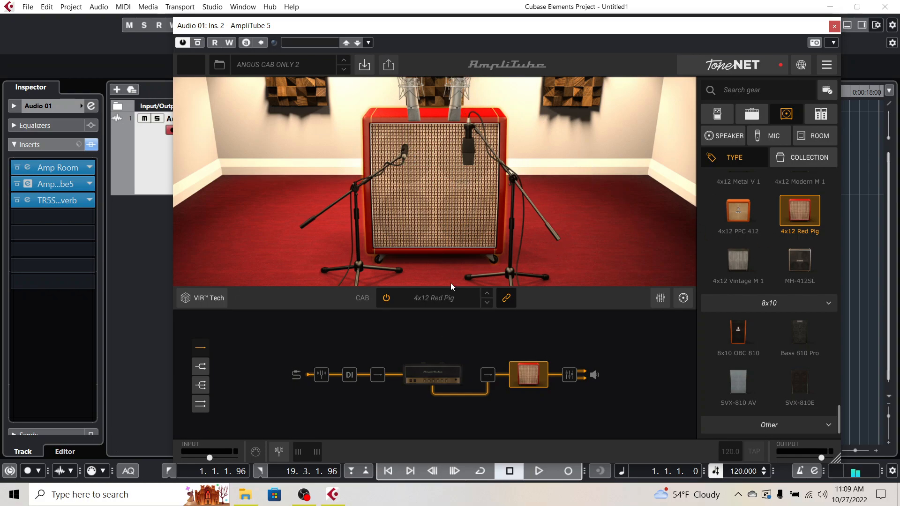
mouse_move(56, 167)
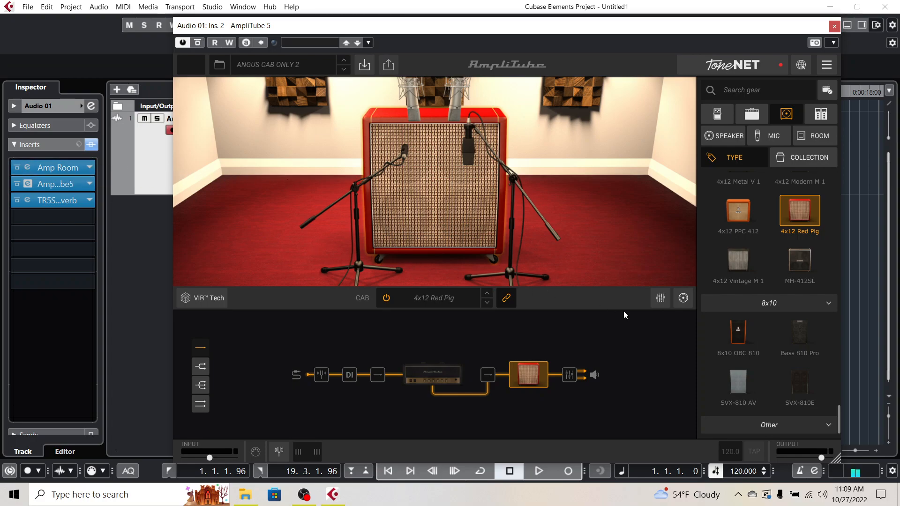
mouse_move(589, 339)
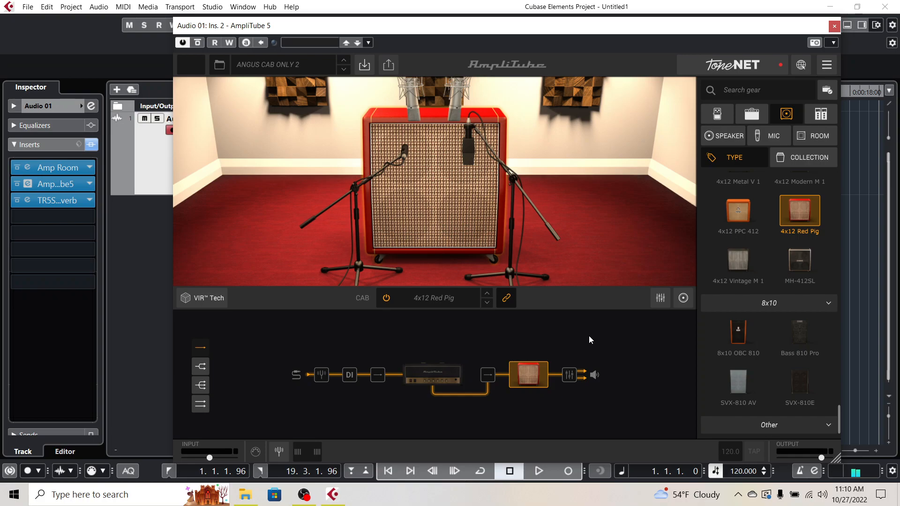
mouse_move(566, 337)
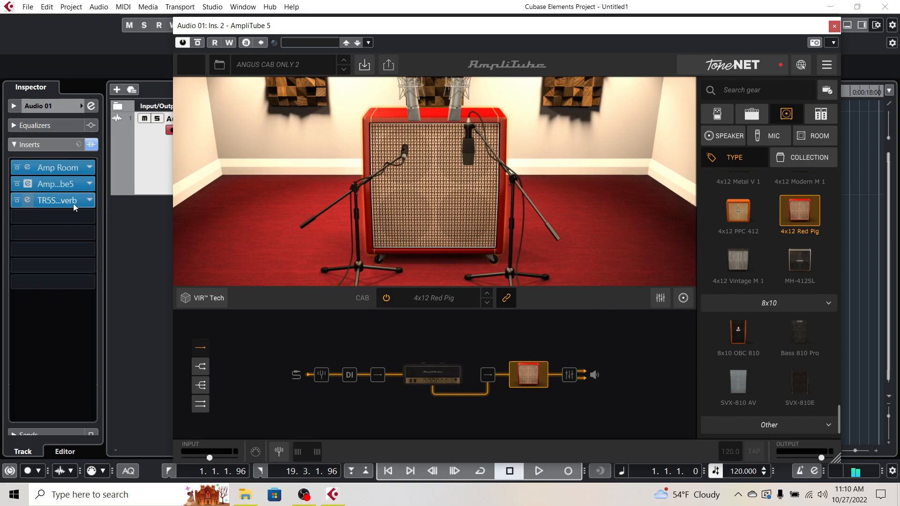
click(52, 199)
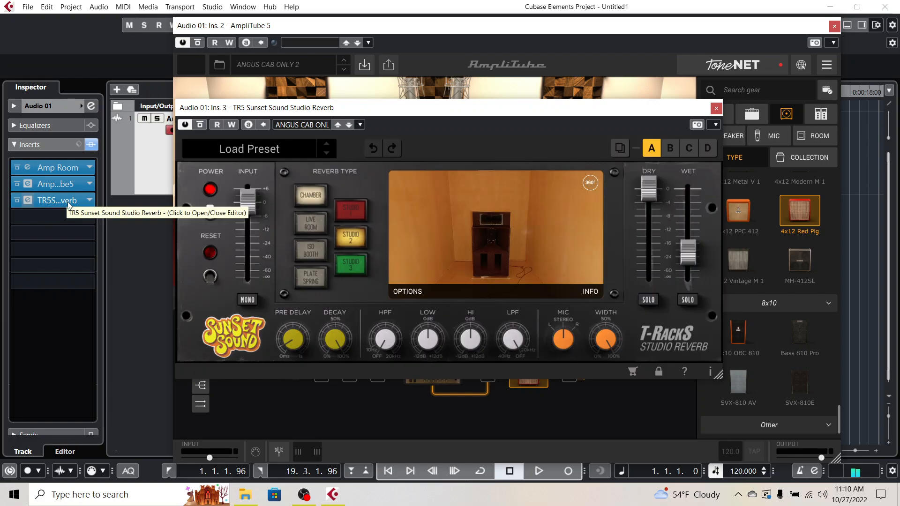
mouse_move(279, 117)
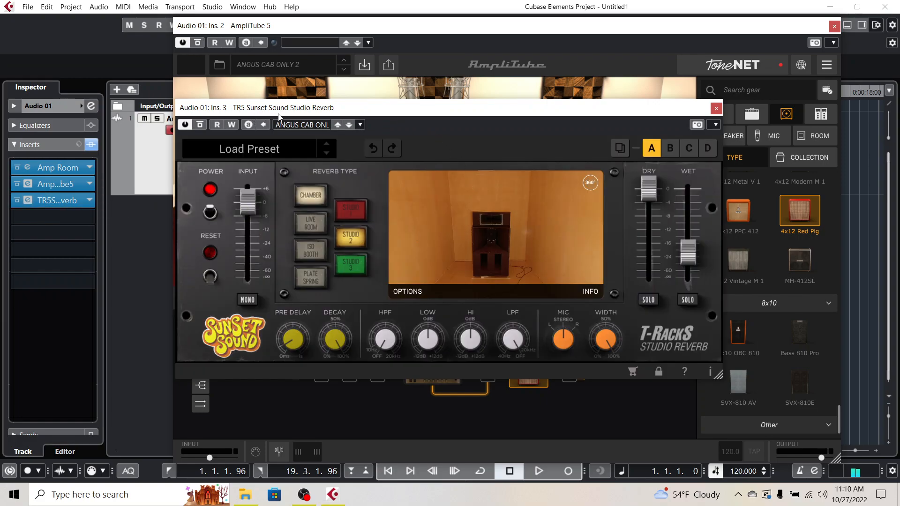
mouse_move(537, 219)
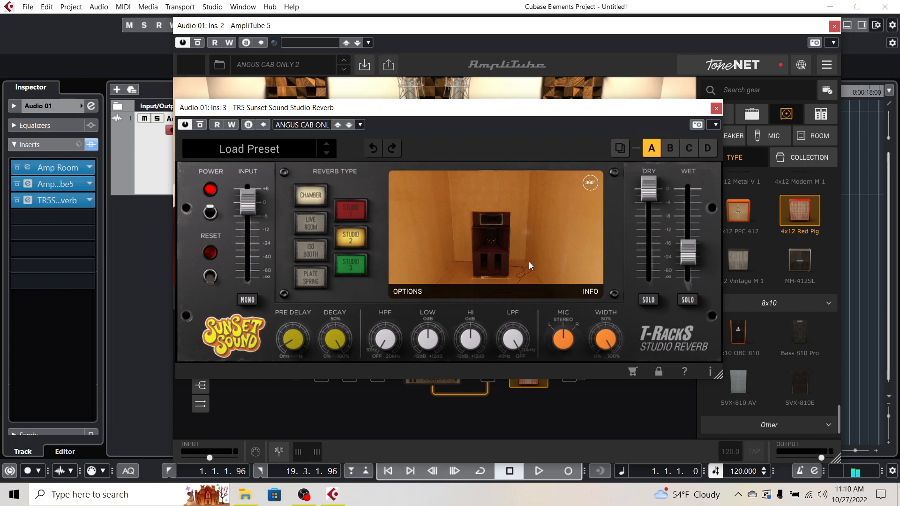
mouse_move(547, 241)
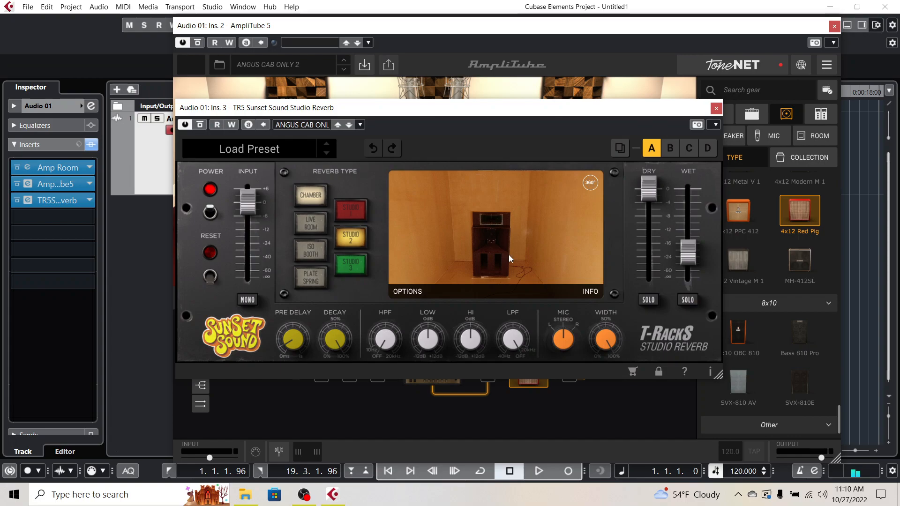
mouse_move(511, 248)
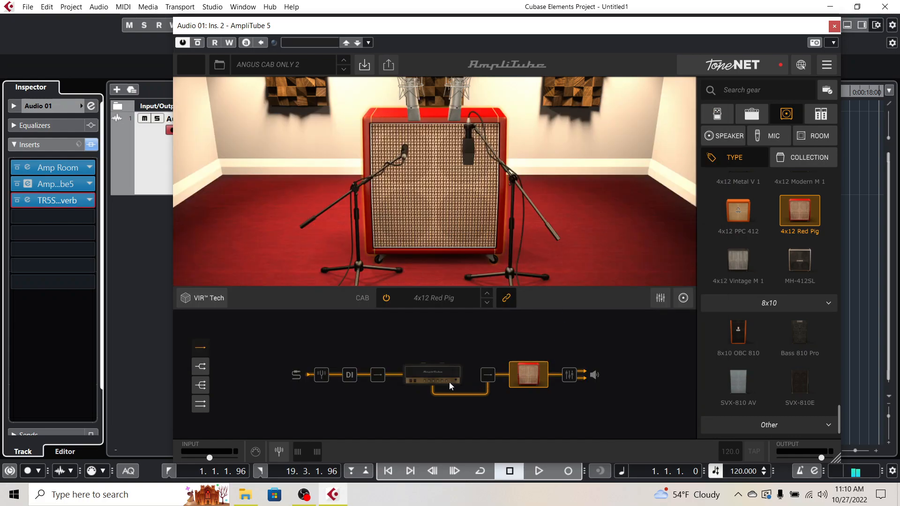
click(52, 184)
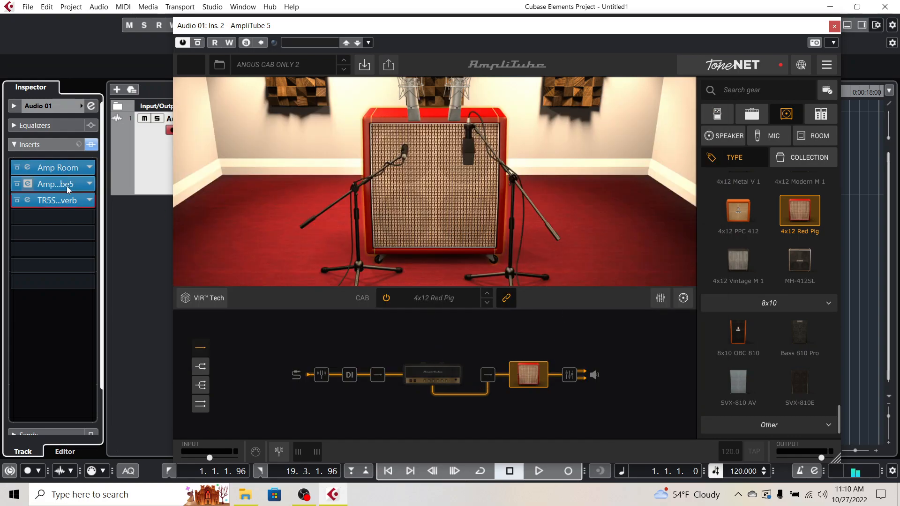